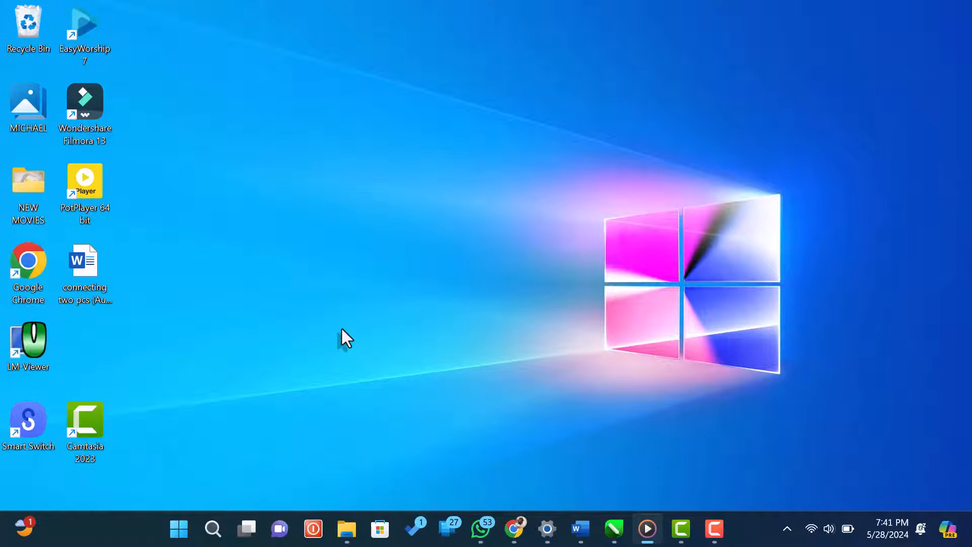
- Run ncpa.cpl from the Run dialog to open Network Connections
{"action": "key", "text": "win+r"}
{"action": "type", "text": "ncpa.cpl"}
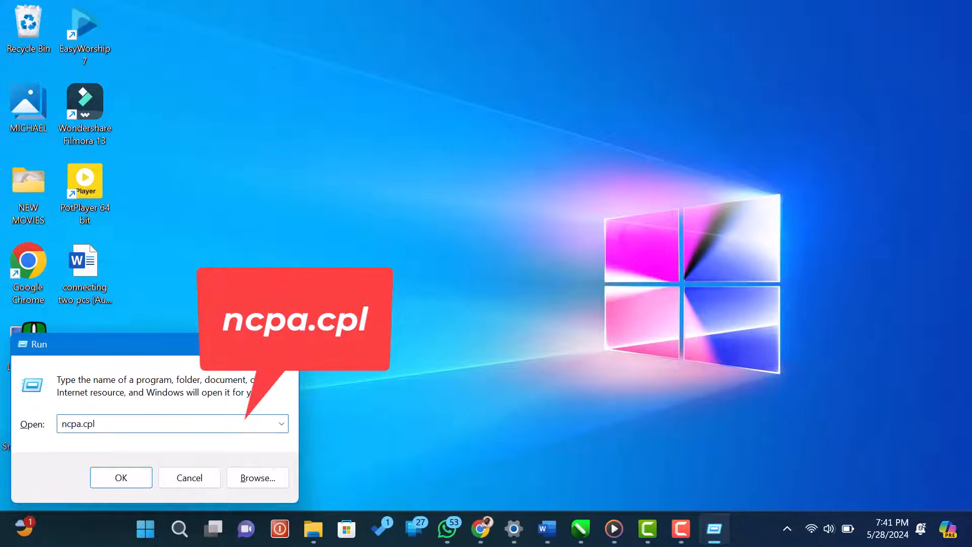
{"action": "left_click", "coordinate": [120, 477]}
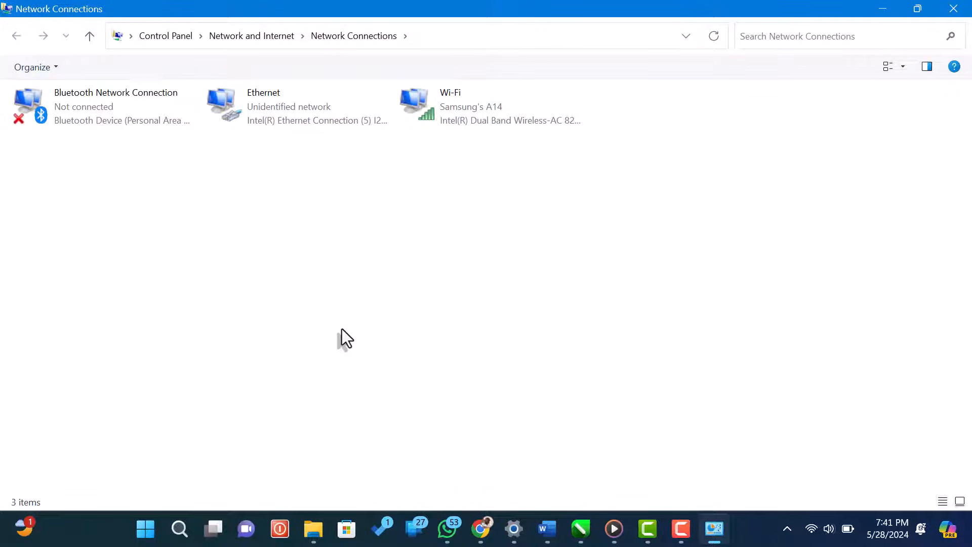
{"action": "mouse_move", "coordinate": [505, 121]}
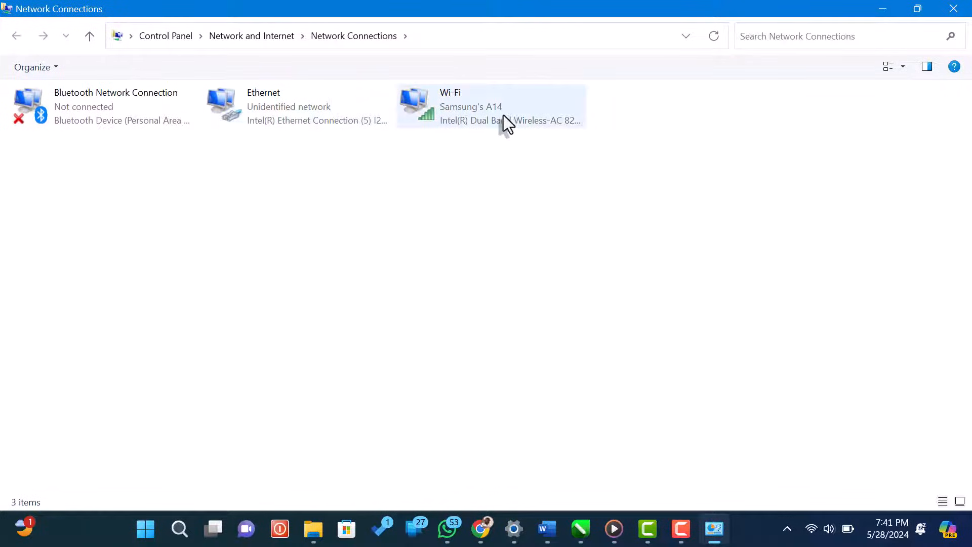
- Select the Wi-Fi adapter together with the Ethernet adapter
{"action": "left_click", "coordinate": [490, 106]}
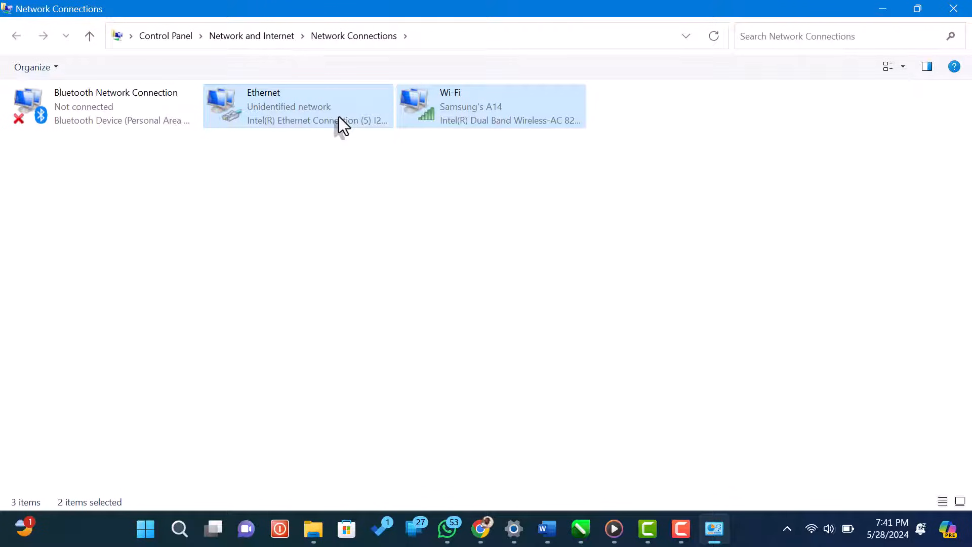
- Bridge the Ethernet and Wi-Fi connections and select the new Network Bridge adapter
{"action": "right_click", "coordinate": [338, 121]}
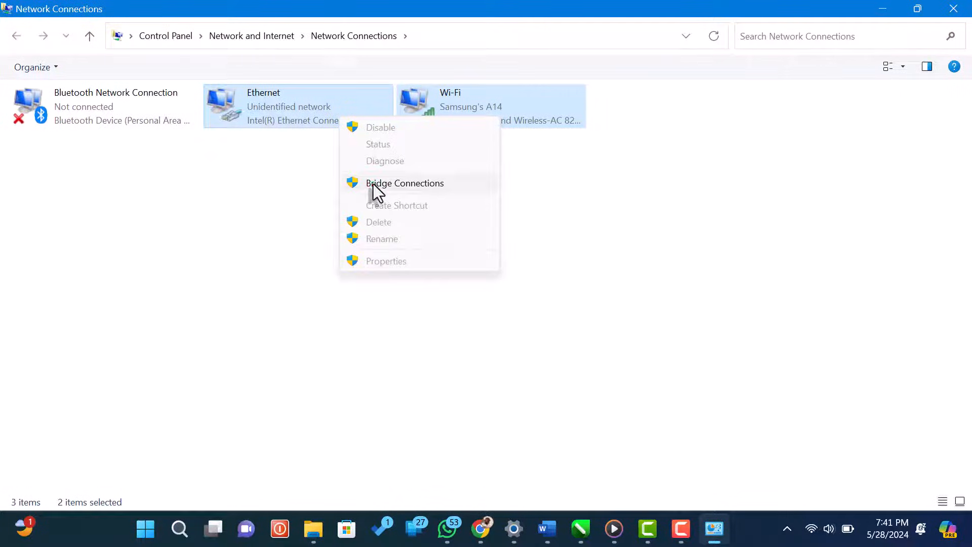
{"action": "left_click", "coordinate": [405, 183]}
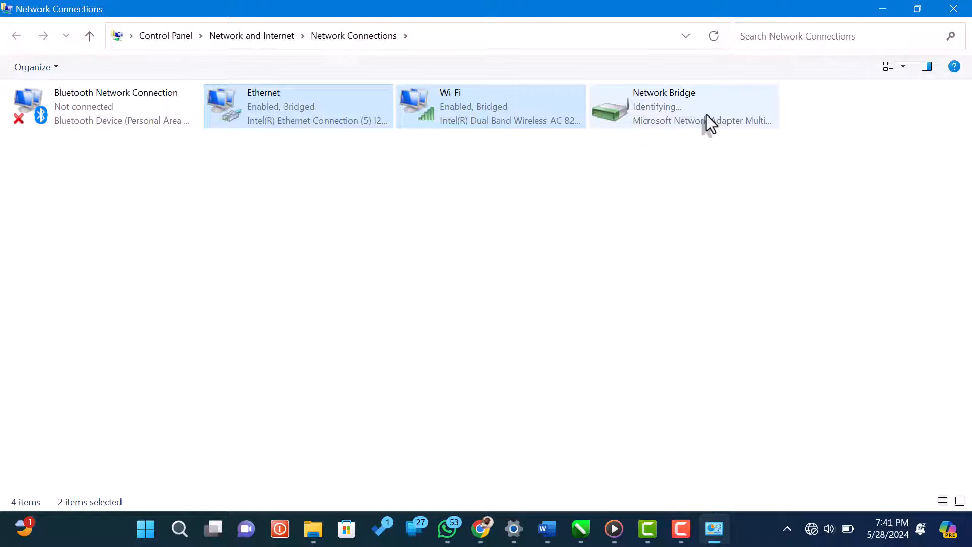
{"action": "mouse_move", "coordinate": [707, 118]}
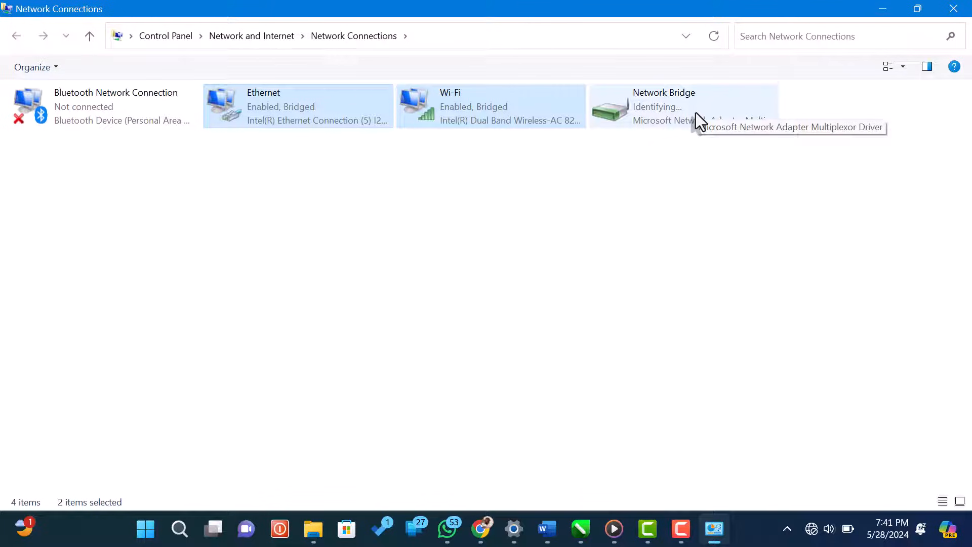
{"action": "left_click", "coordinate": [683, 105]}
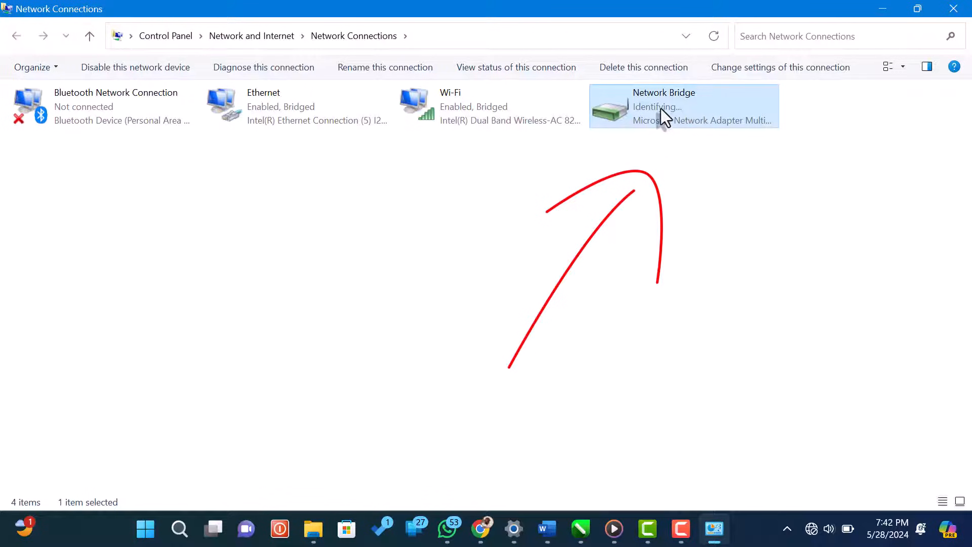
{"action": "mouse_move", "coordinate": [720, 109]}
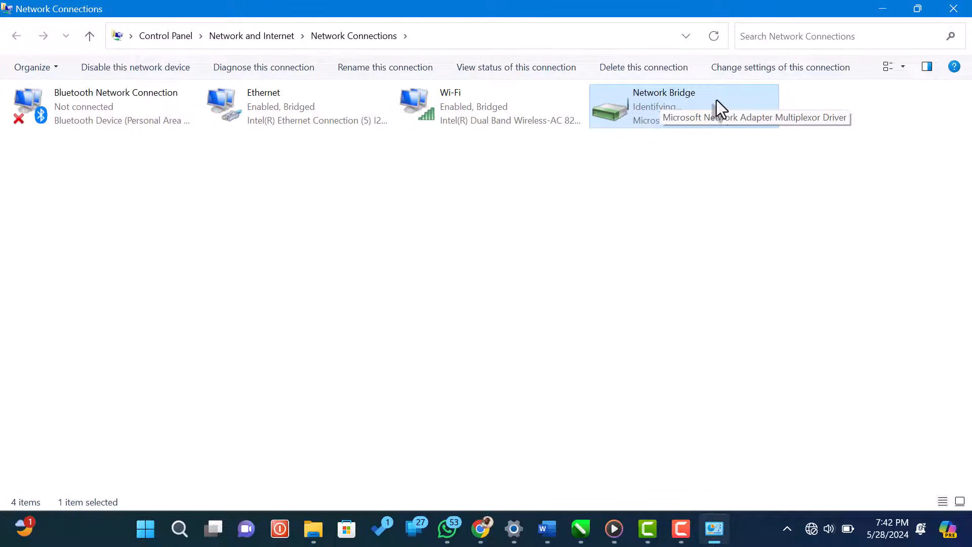
{"action": "right_click", "coordinate": [682, 105]}
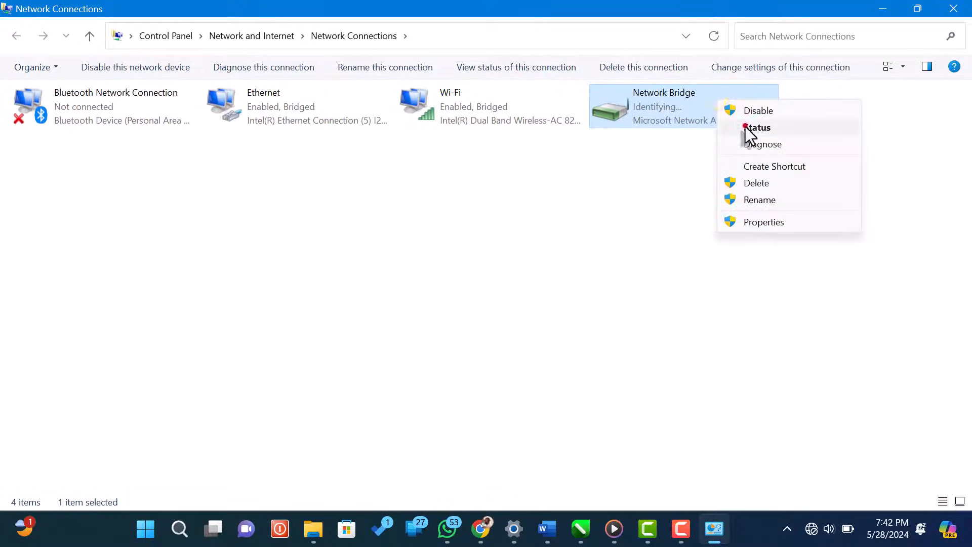
{"action": "left_click", "coordinate": [757, 128]}
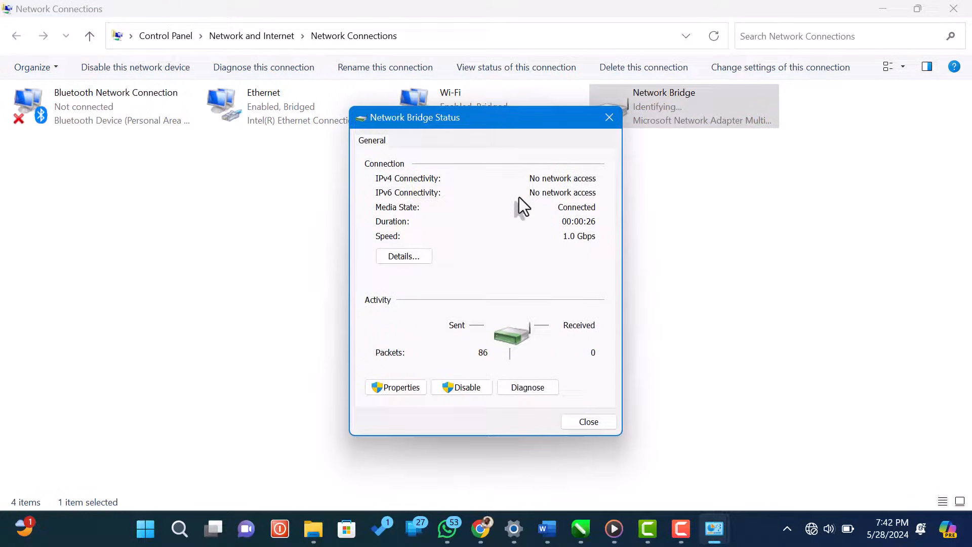
{"action": "mouse_move", "coordinate": [455, 266]}
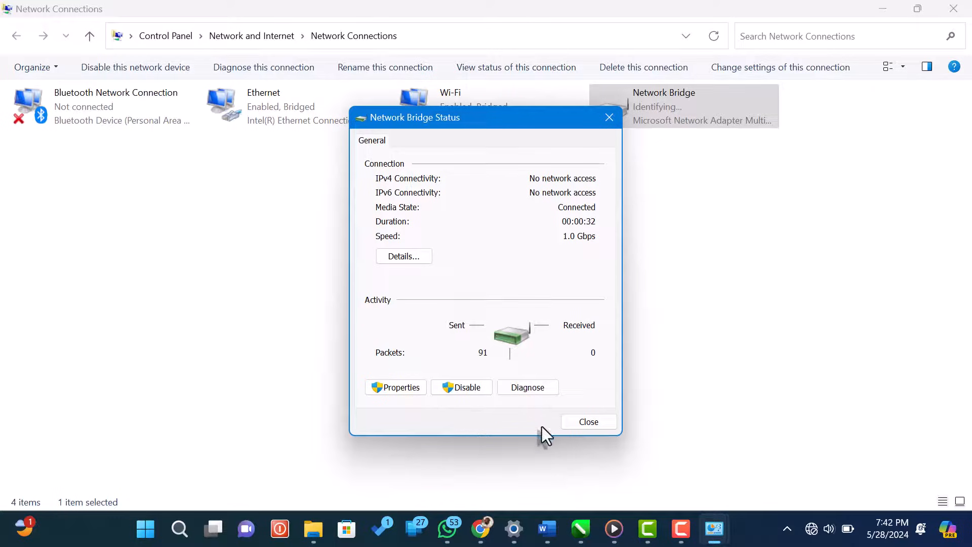
{"action": "left_click", "coordinate": [588, 422]}
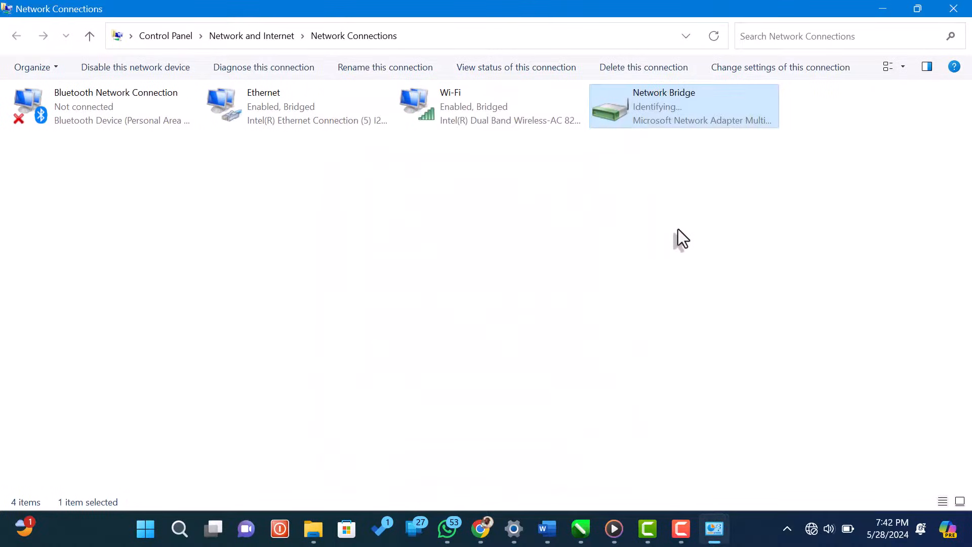
{"action": "mouse_move", "coordinate": [839, 164]}
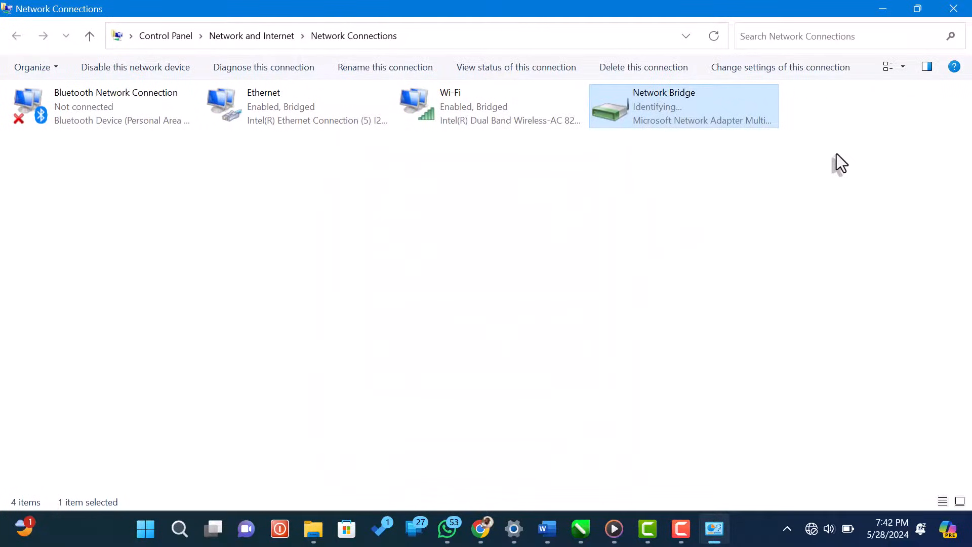
{"action": "mouse_move", "coordinate": [868, 138]}
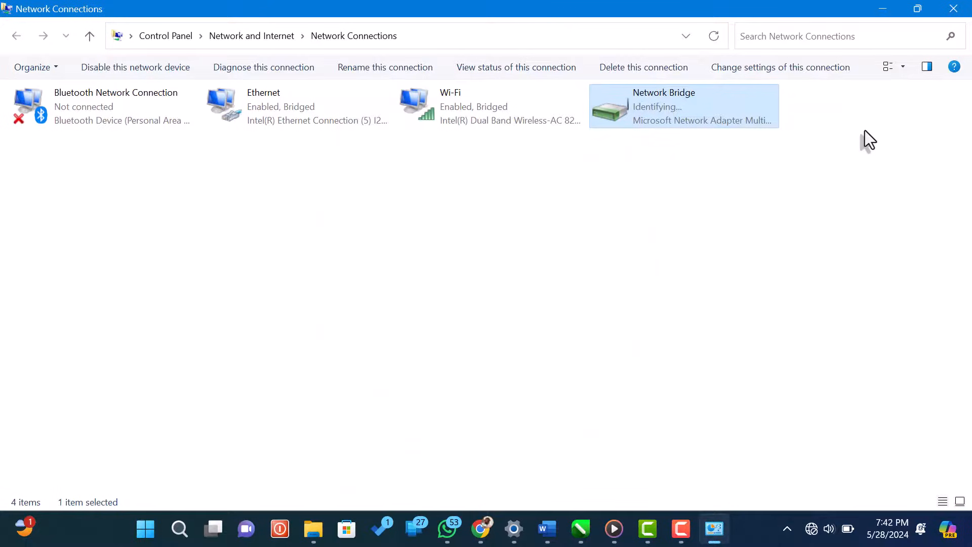
{"action": "mouse_move", "coordinate": [957, 8]}
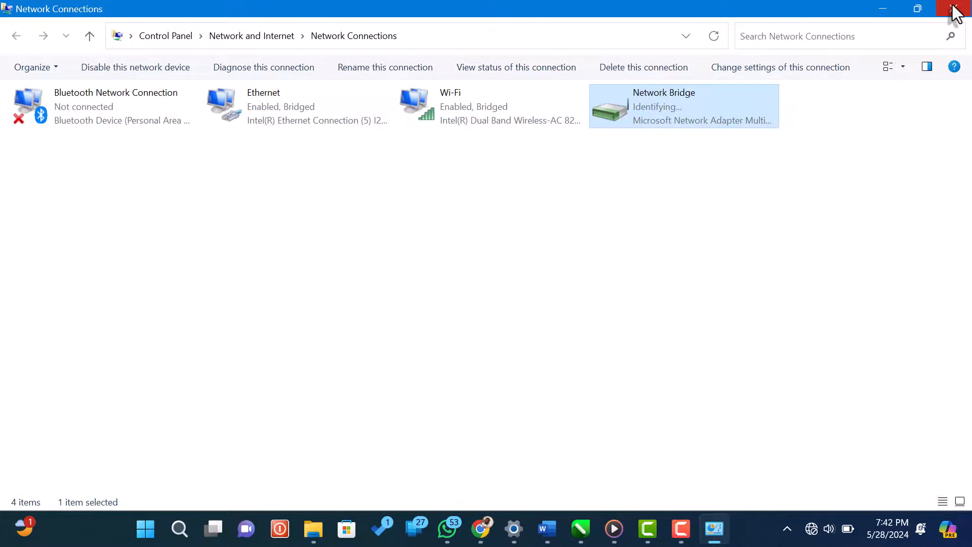
- Close the Network Connections window, leaving the desktop visible
{"action": "left_click", "coordinate": [959, 9]}
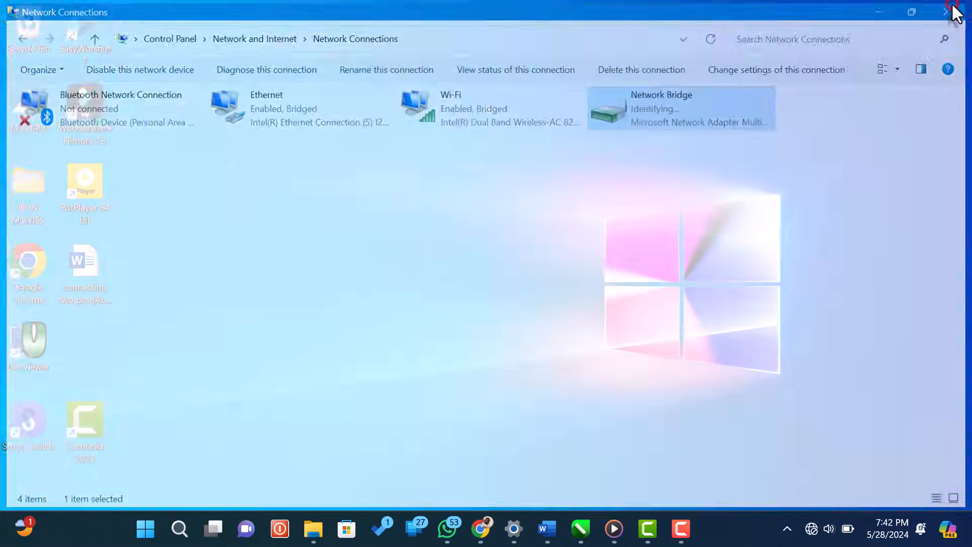
{"action": "left_click", "coordinate": [961, 12]}
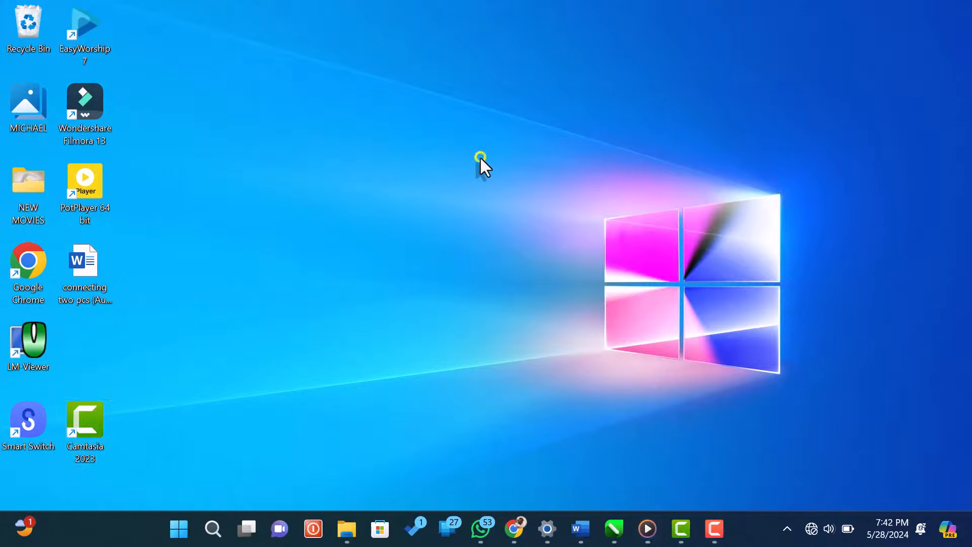